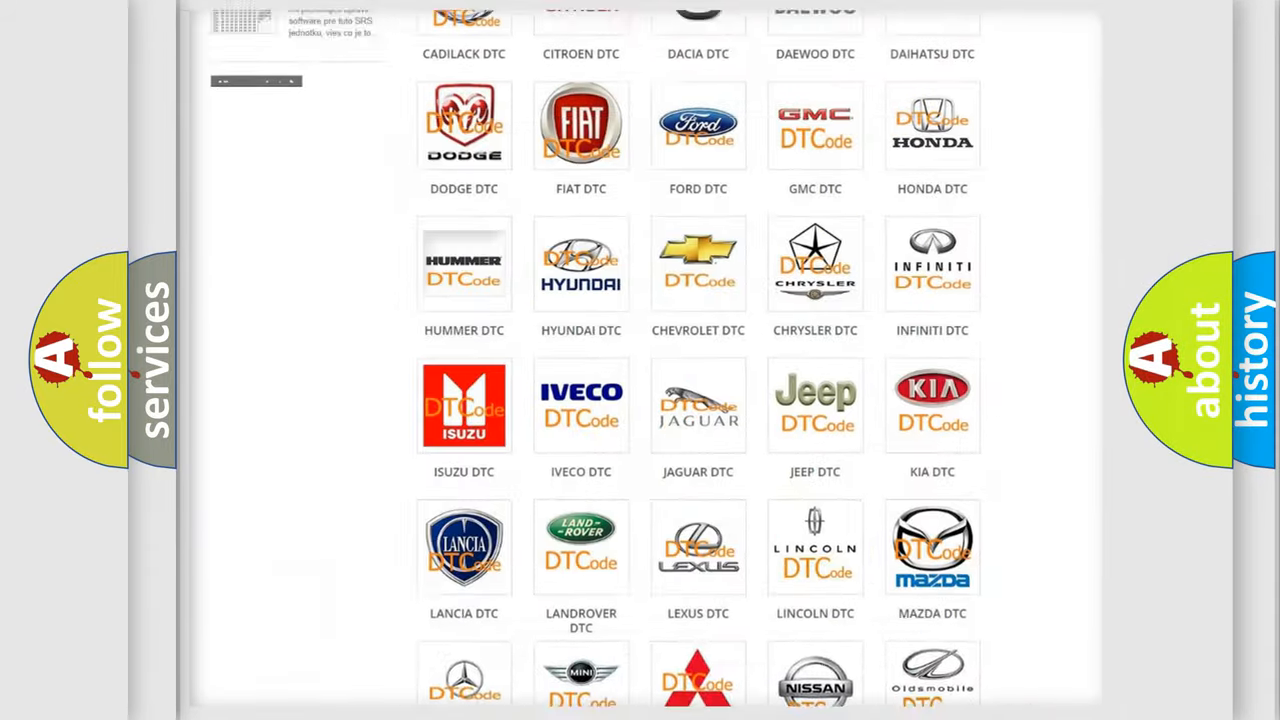
# Go from the DTC category page into the Ford DTC code list and scroll through its subcategories.
pyautogui.scroll(3)
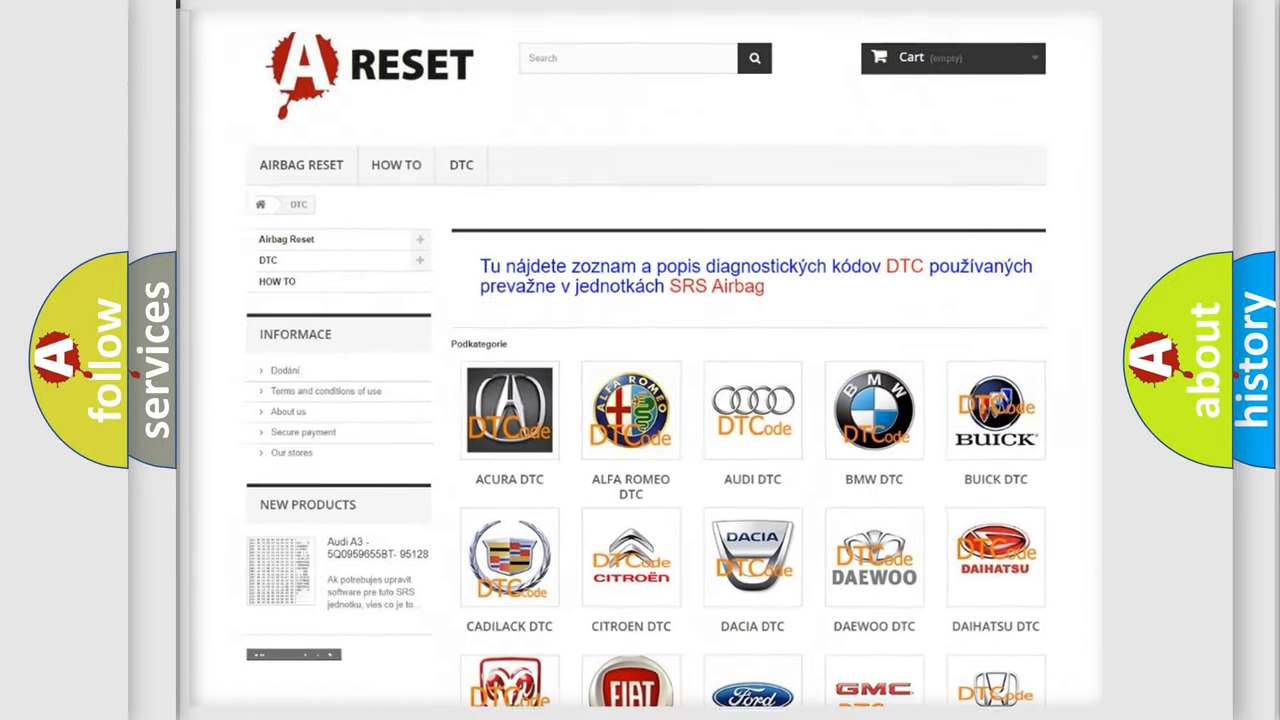
pyautogui.scroll(-3)
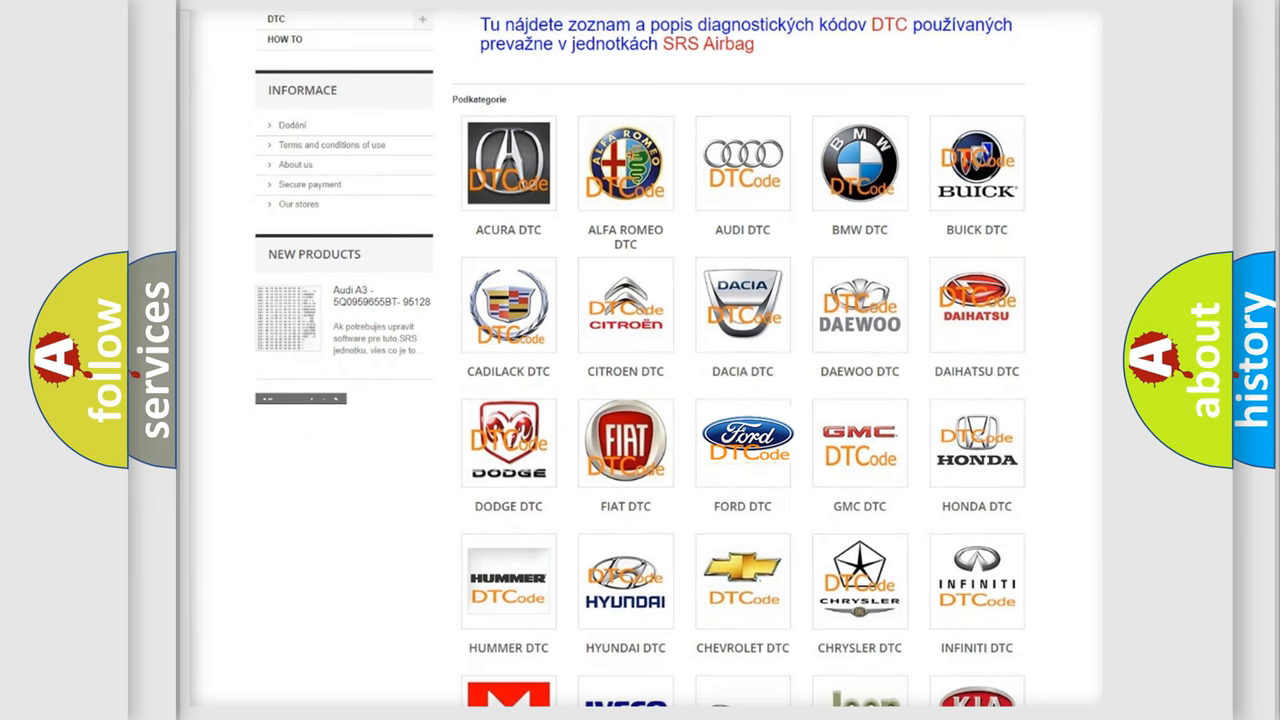
pyautogui.click(742, 442)
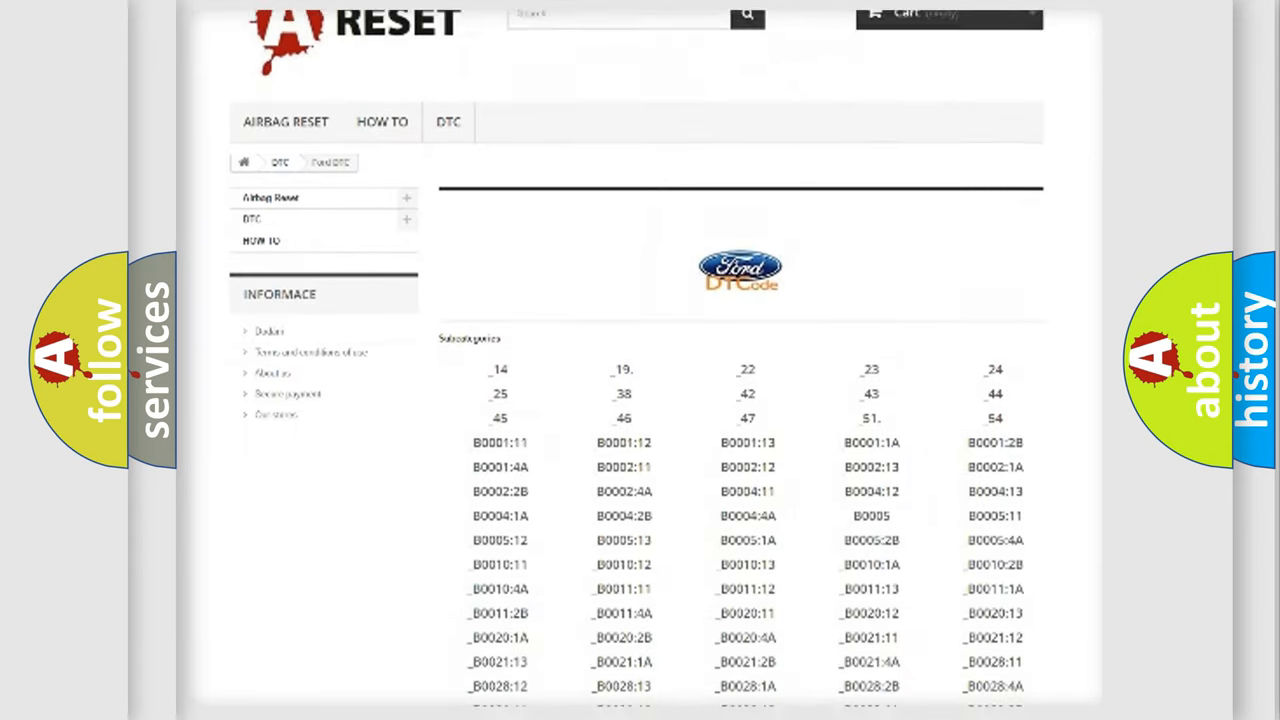
pyautogui.scroll(-3)
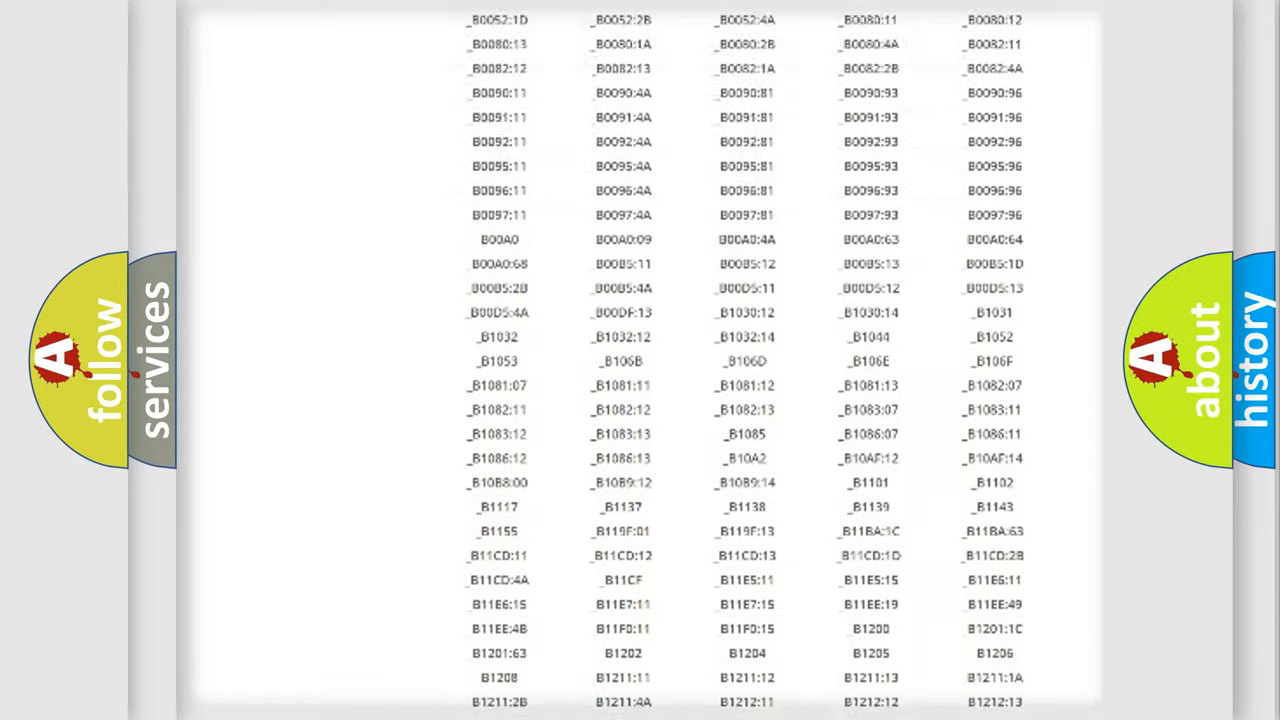
pyautogui.scroll(3)
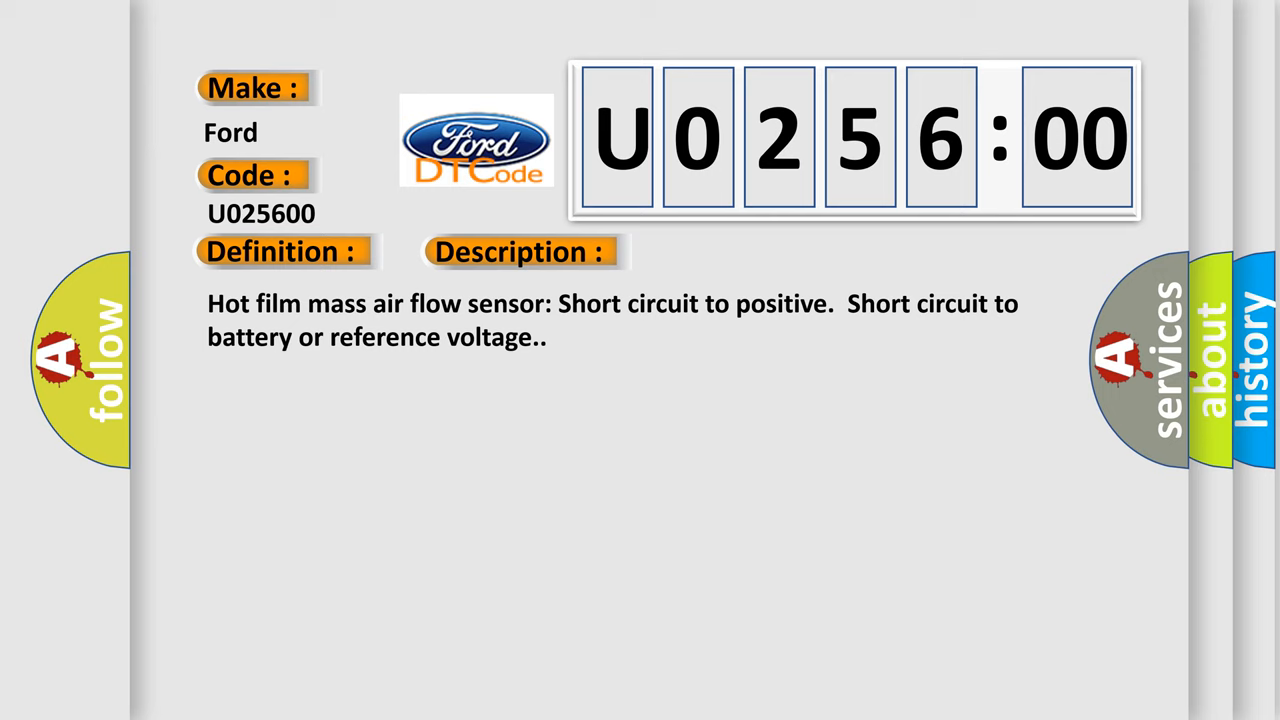
# Advance the slide to reveal the U025600 hot film mass air flow sensor definition, description and cause.
pyautogui.click(735, 251)
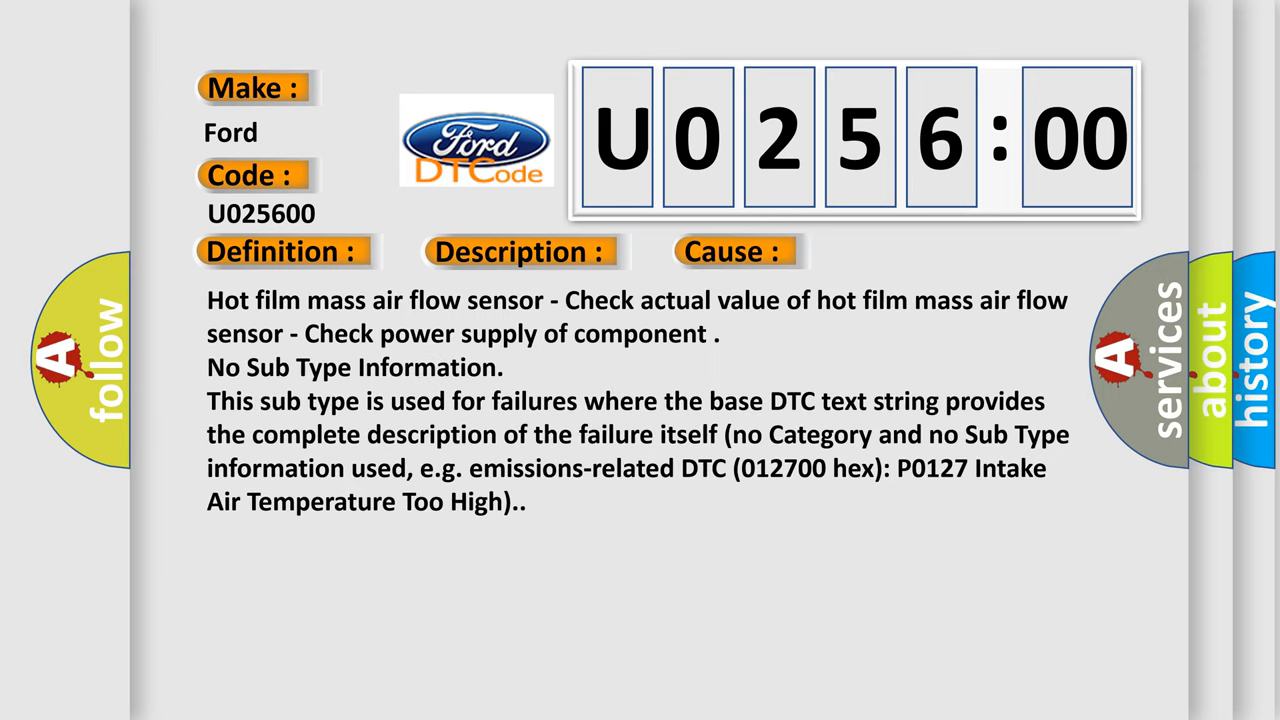